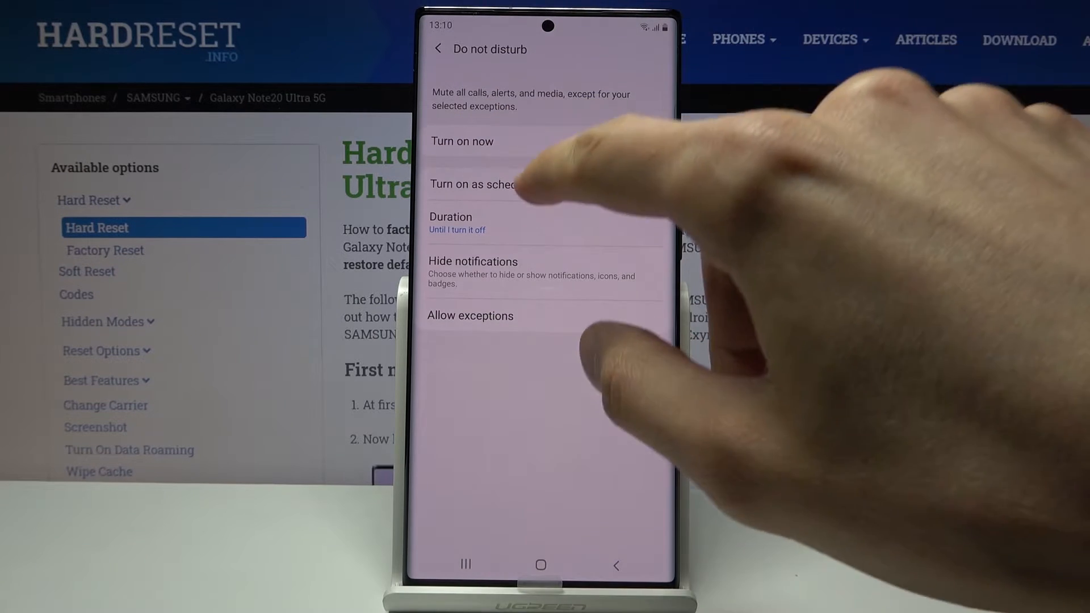
# View the scheduled Do not disturb periods, toggling the Sleeping schedule on and back off.
pyautogui.click(474, 184)
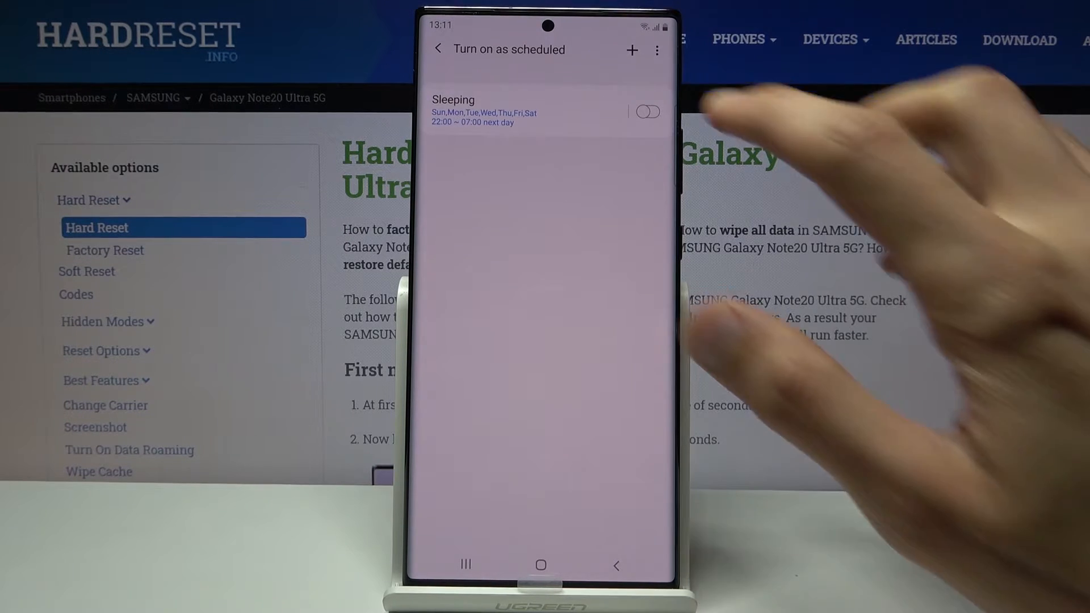
pyautogui.click(647, 112)
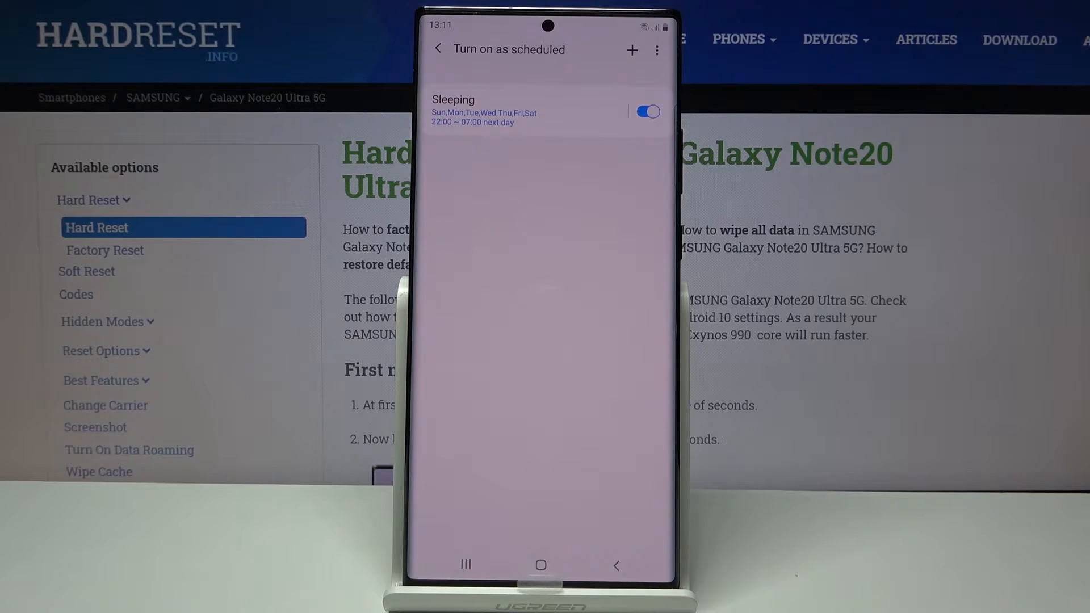
pyautogui.click(646, 113)
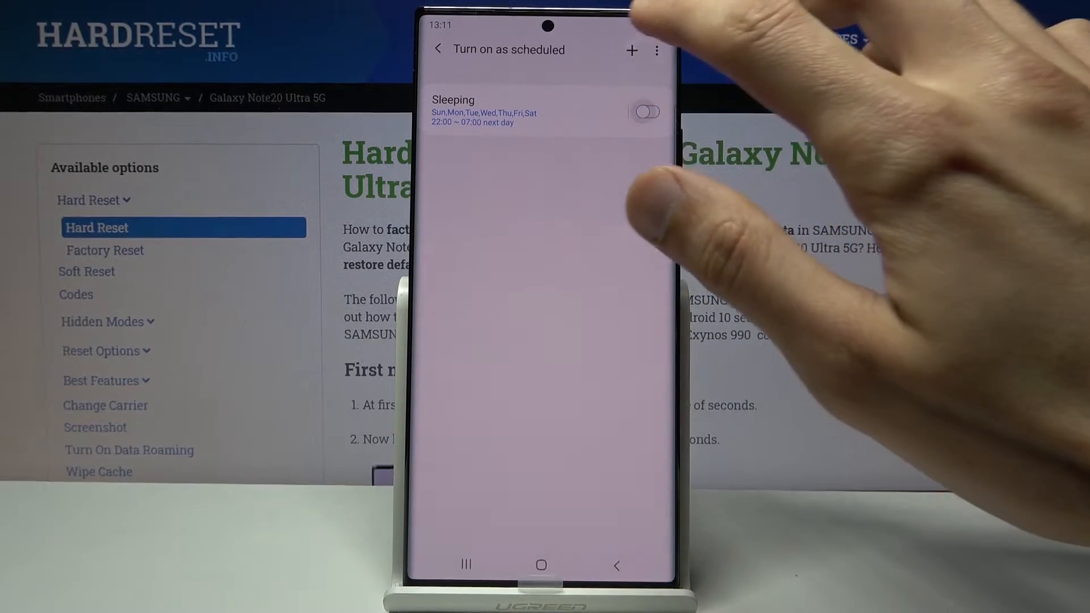
# Create a Mon–Fri 09:00–17:00 Do not disturb schedule named 'tt' and save it active.
pyautogui.click(632, 50)
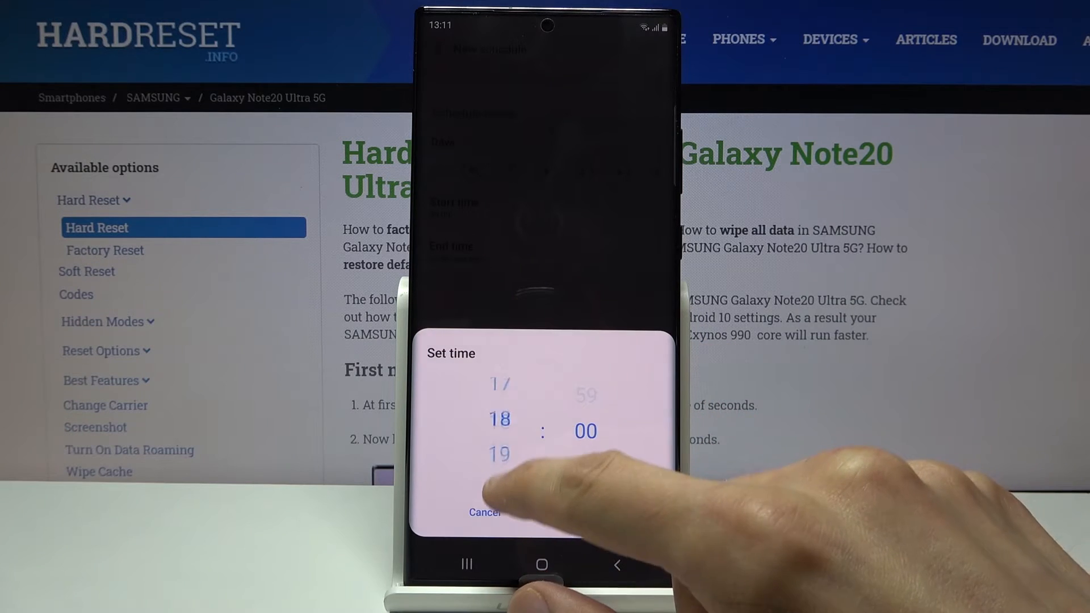
pyautogui.click(485, 512)
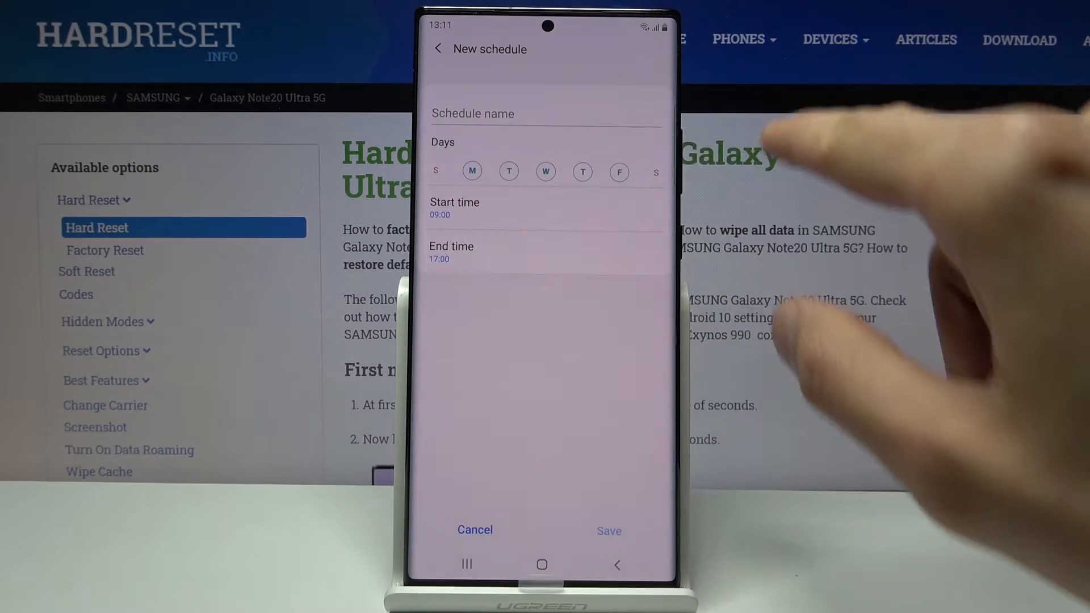
pyautogui.click(546, 114)
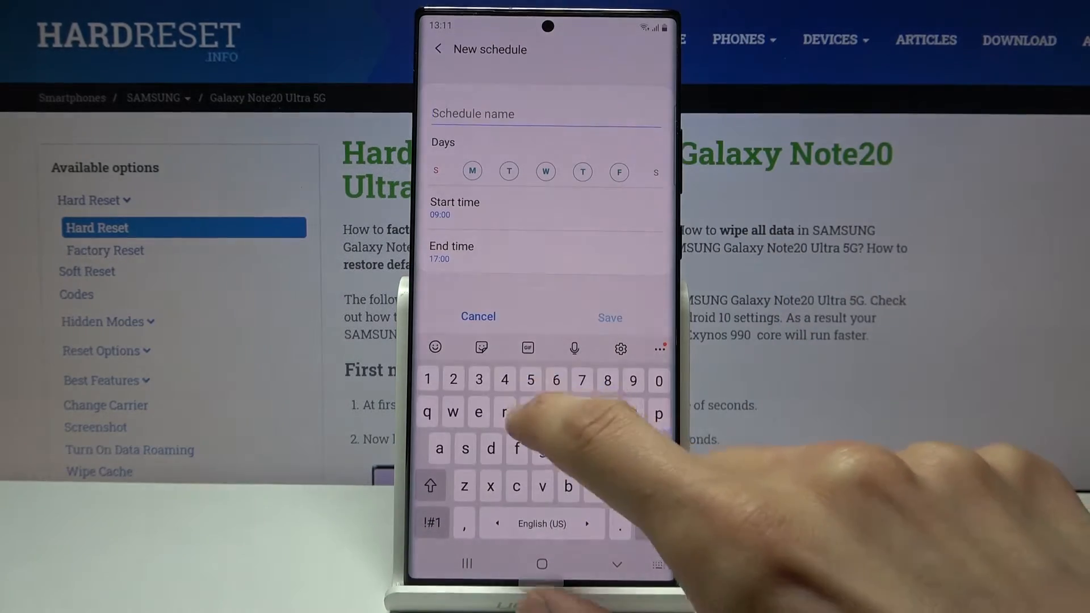
pyautogui.click(609, 317)
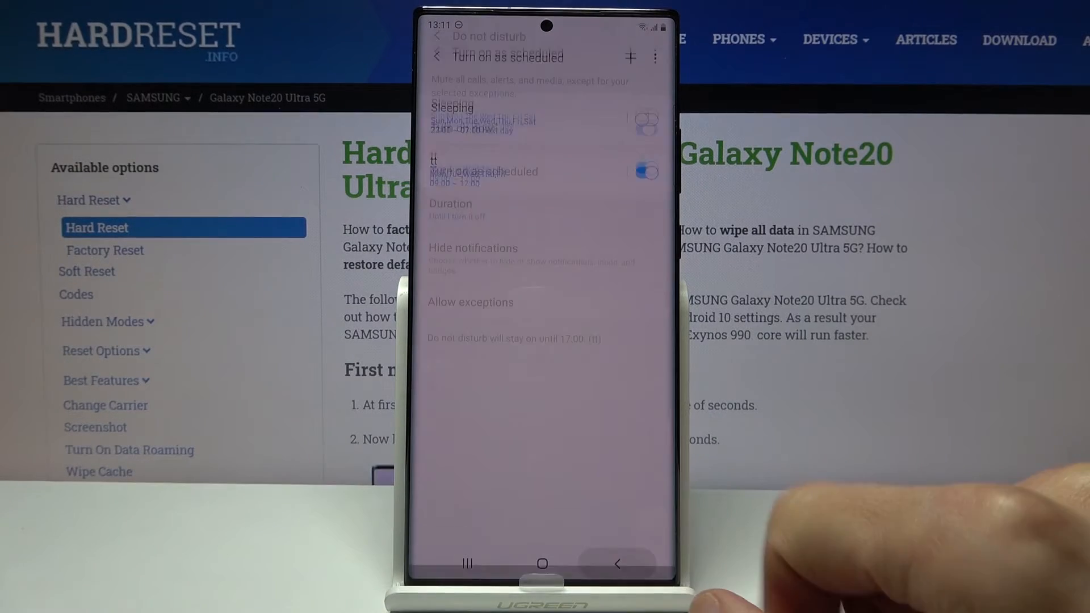
# Set Do not disturb duration to Ask every time, then toggle it off and on to trigger the prompt.
pyautogui.click(438, 57)
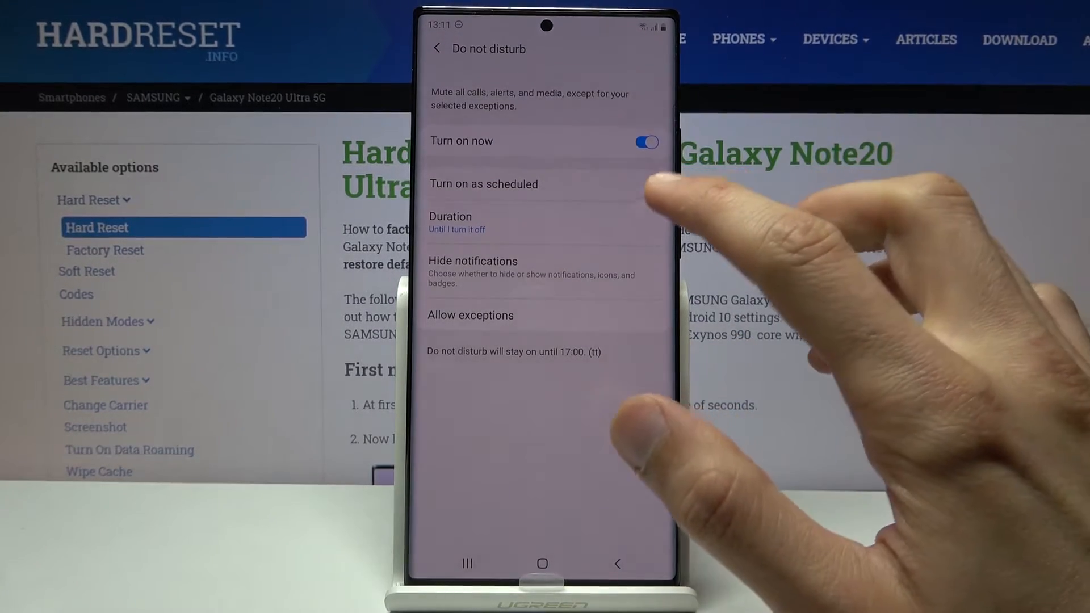
pyautogui.click(451, 221)
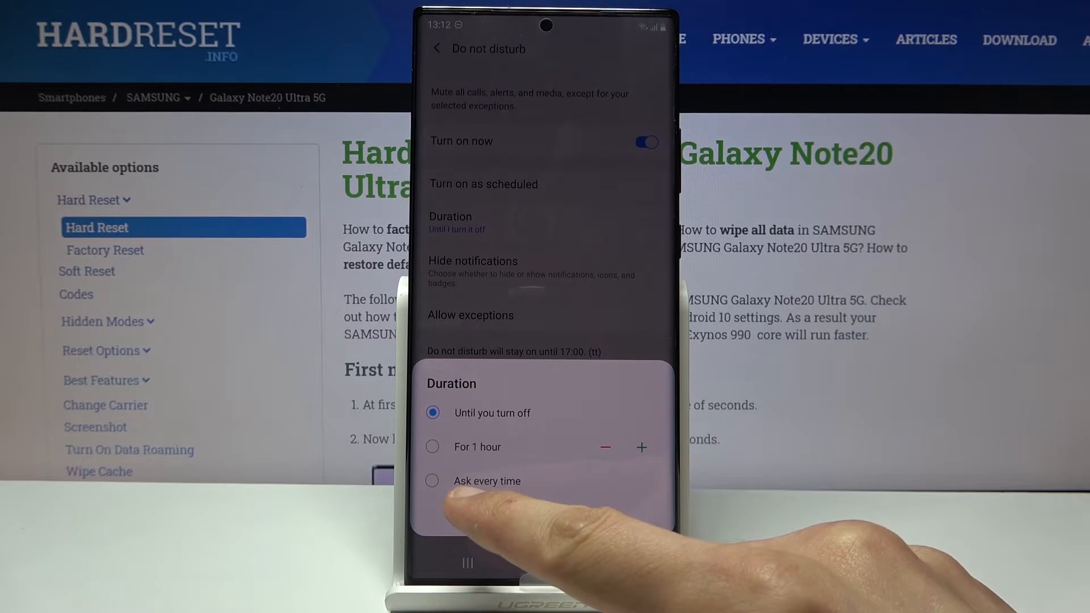
pyautogui.click(431, 482)
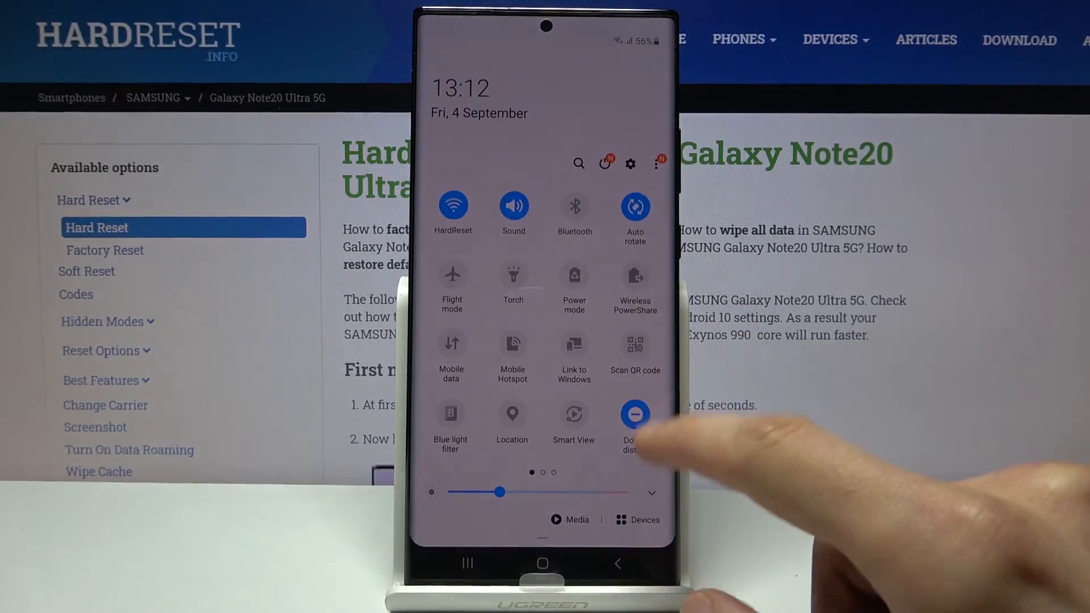
pyautogui.click(634, 414)
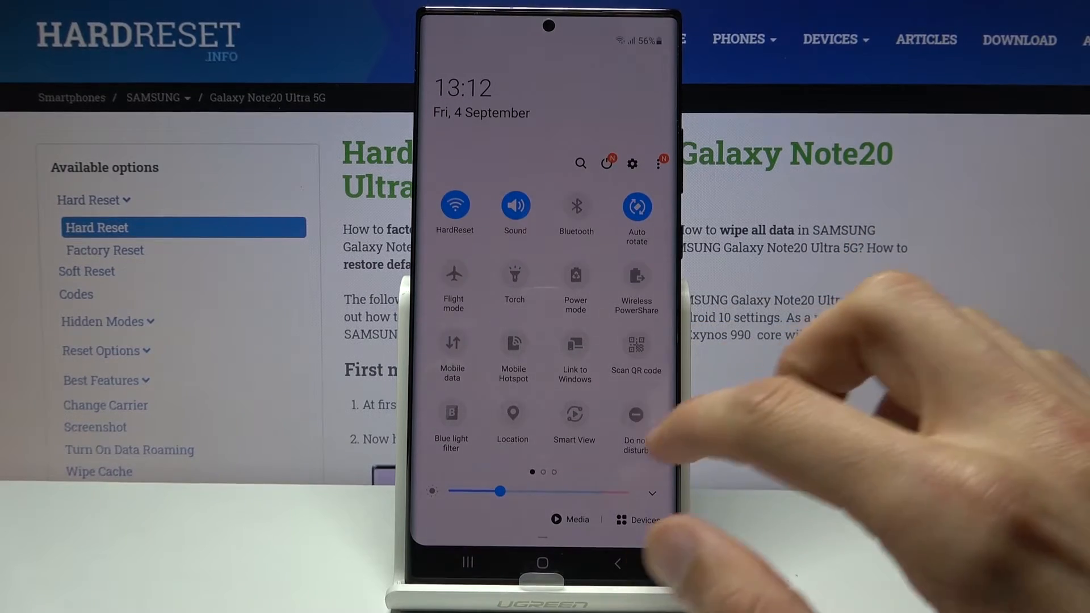
pyautogui.click(634, 423)
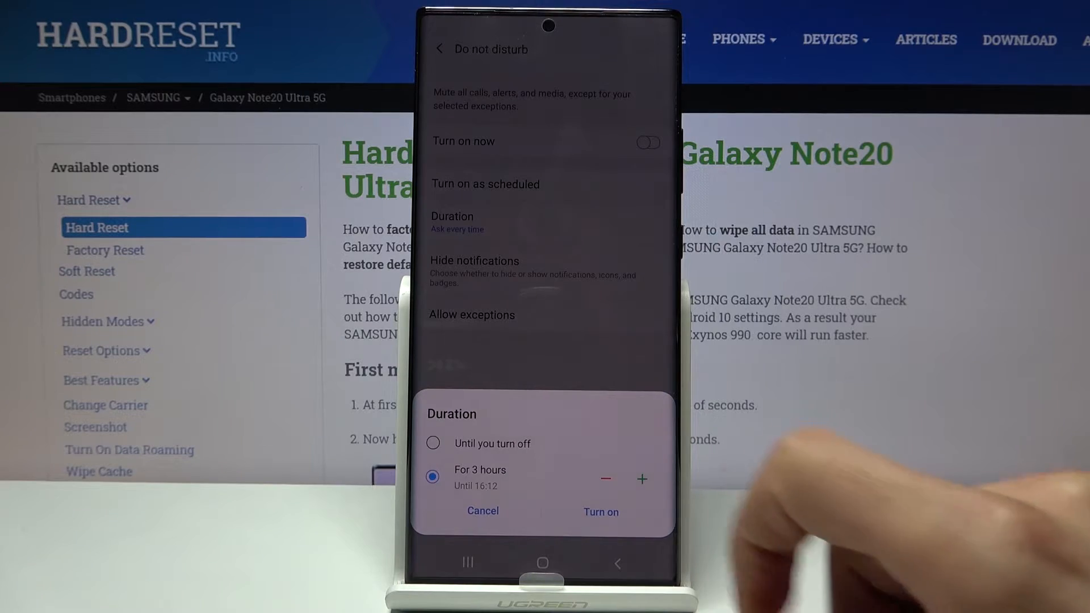
# Cancel the duration prompt and review the Hide notifications options before returning.
pyautogui.click(601, 512)
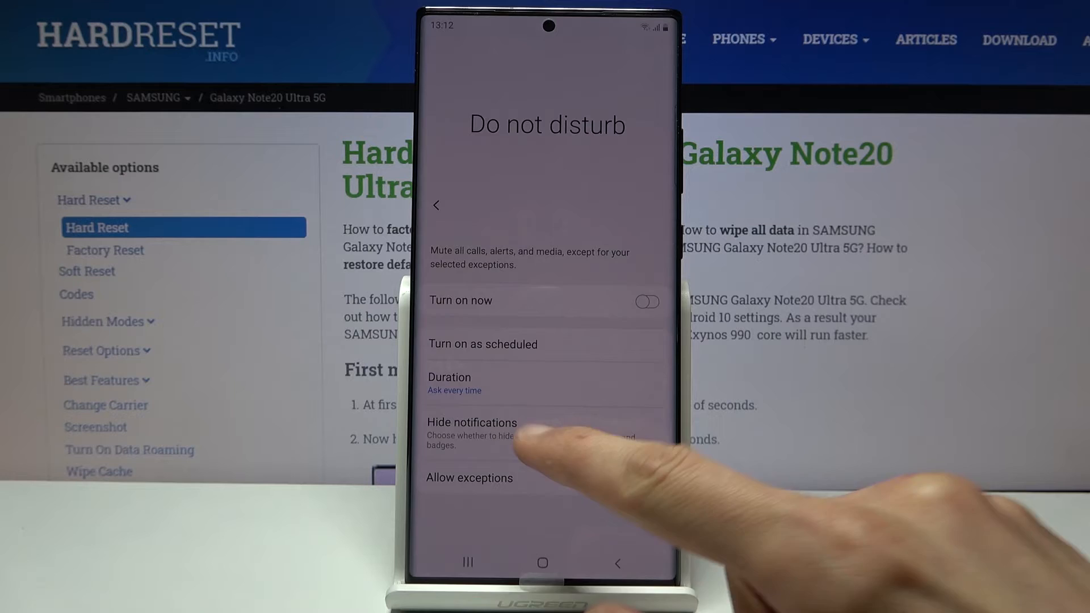
pyautogui.click(471, 423)
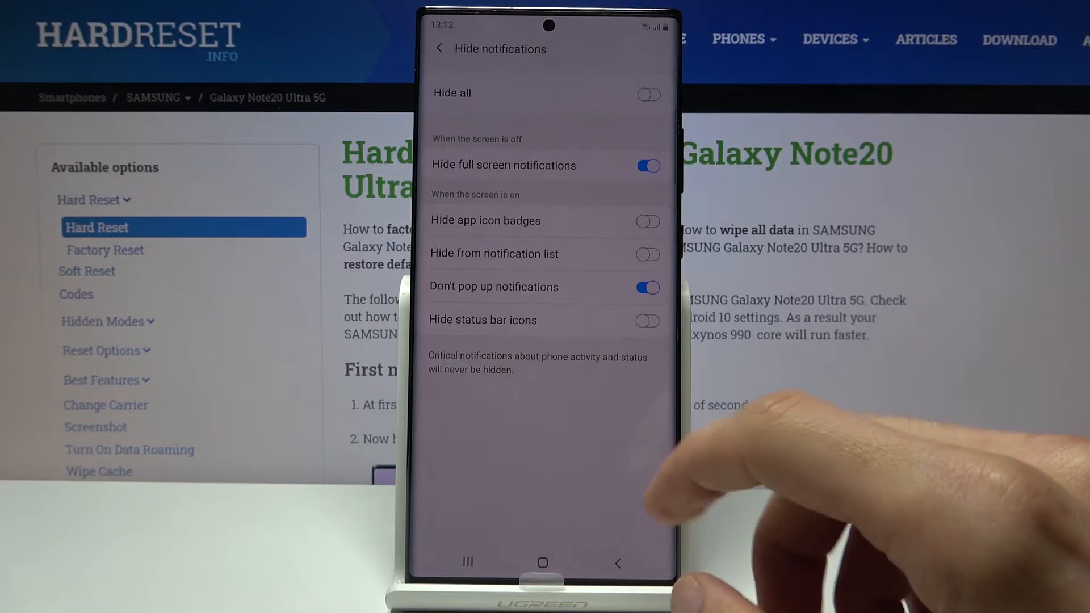
pyautogui.click(439, 48)
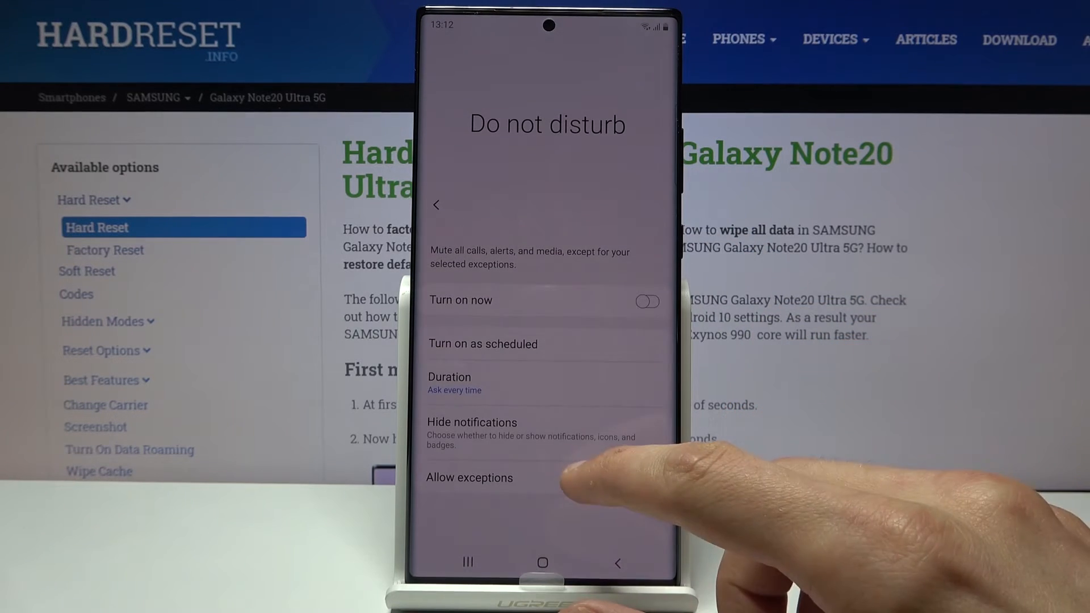
# Enable the Repeat callers exception under Allow exceptions, then leave for the home screen.
pyautogui.click(469, 478)
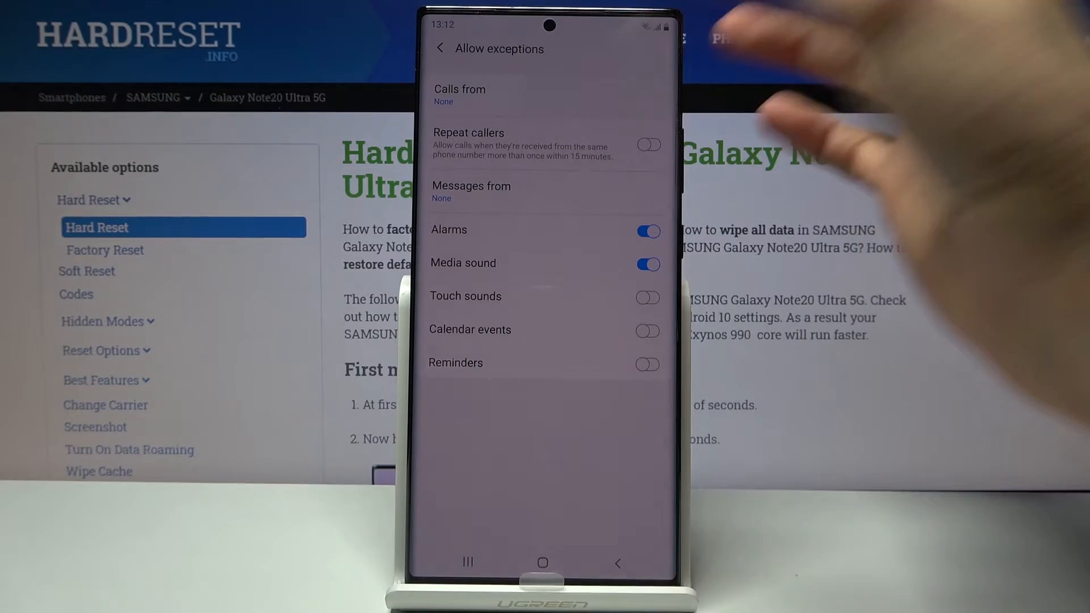
pyautogui.click(459, 94)
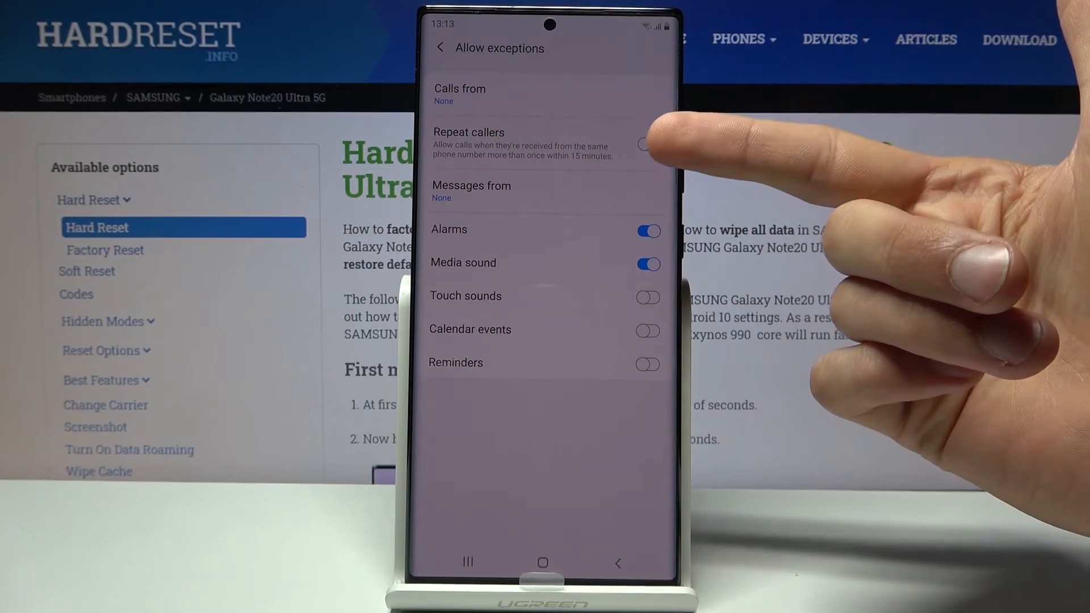
pyautogui.click(647, 144)
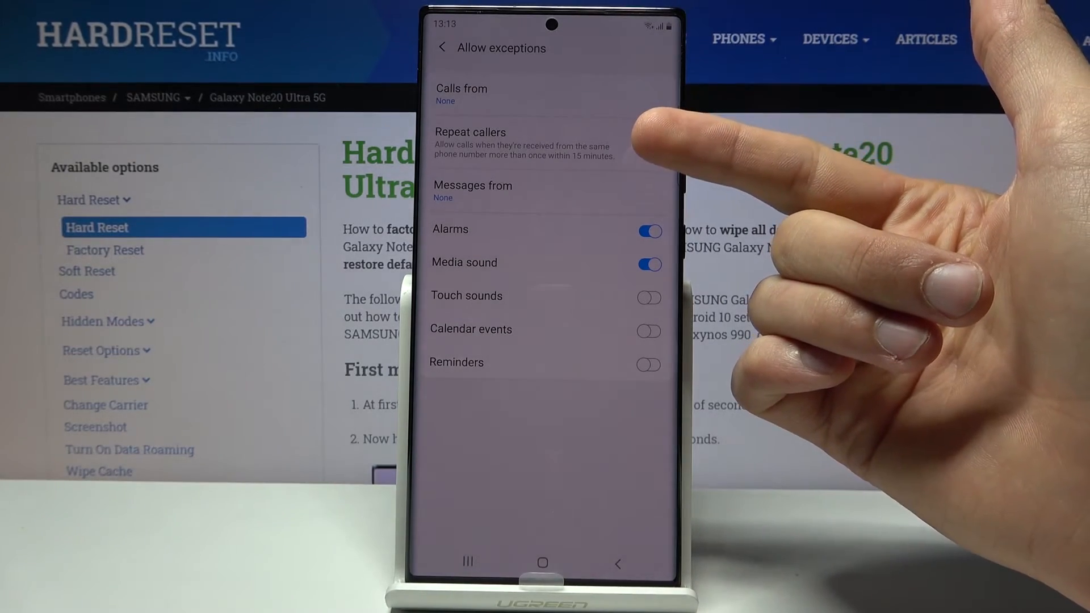
pyautogui.click(650, 144)
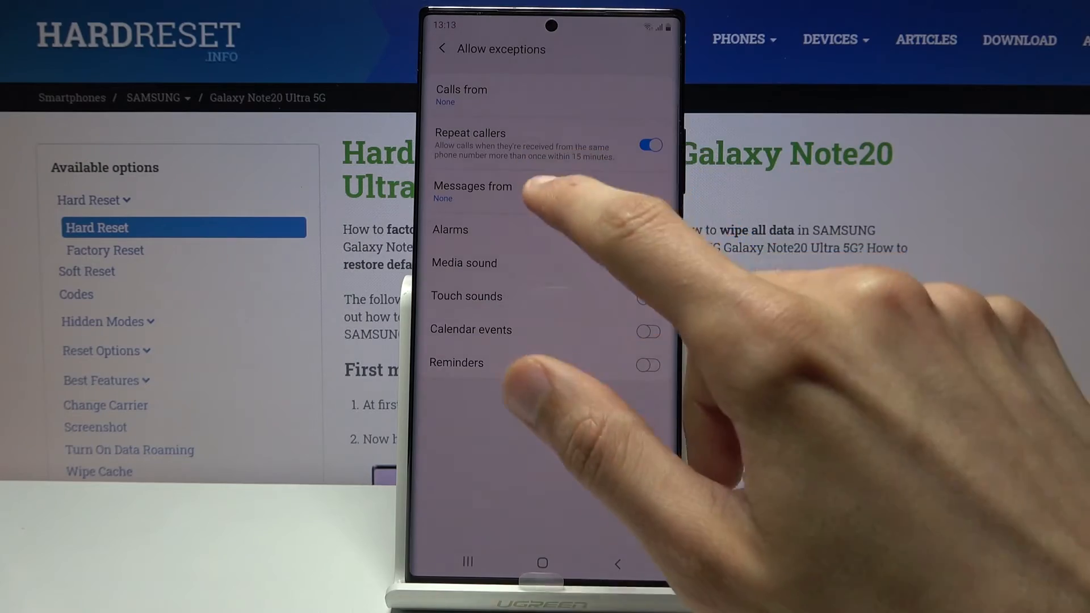
pyautogui.click(473, 191)
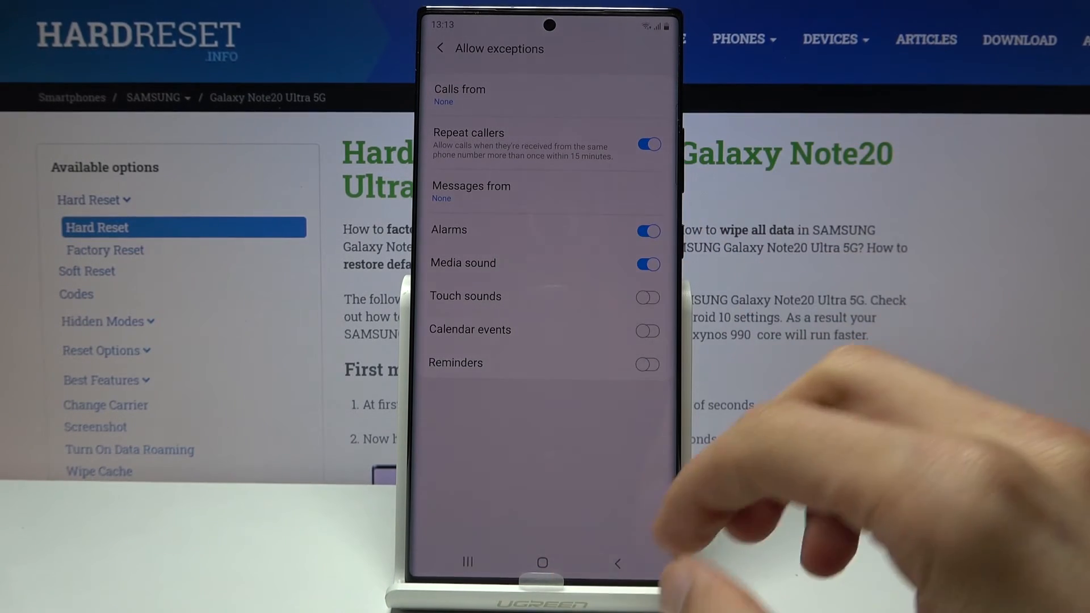
pyautogui.click(439, 48)
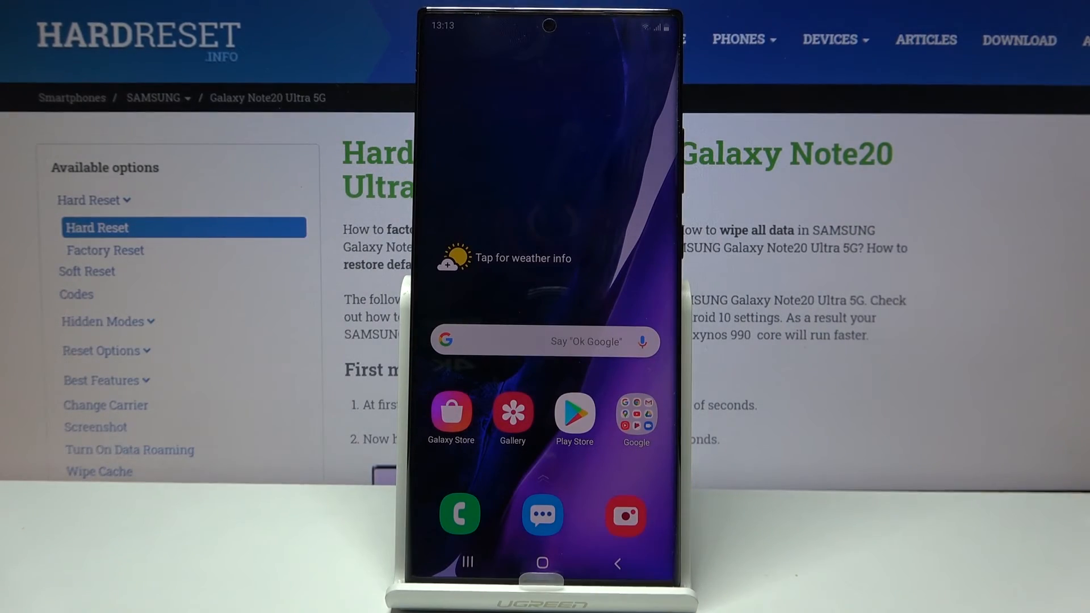
# From quick settings, turn Do not disturb on with 'Until you turn off' kept.
pyautogui.moveTo(543, 14); pyautogui.dragTo(542, 278)
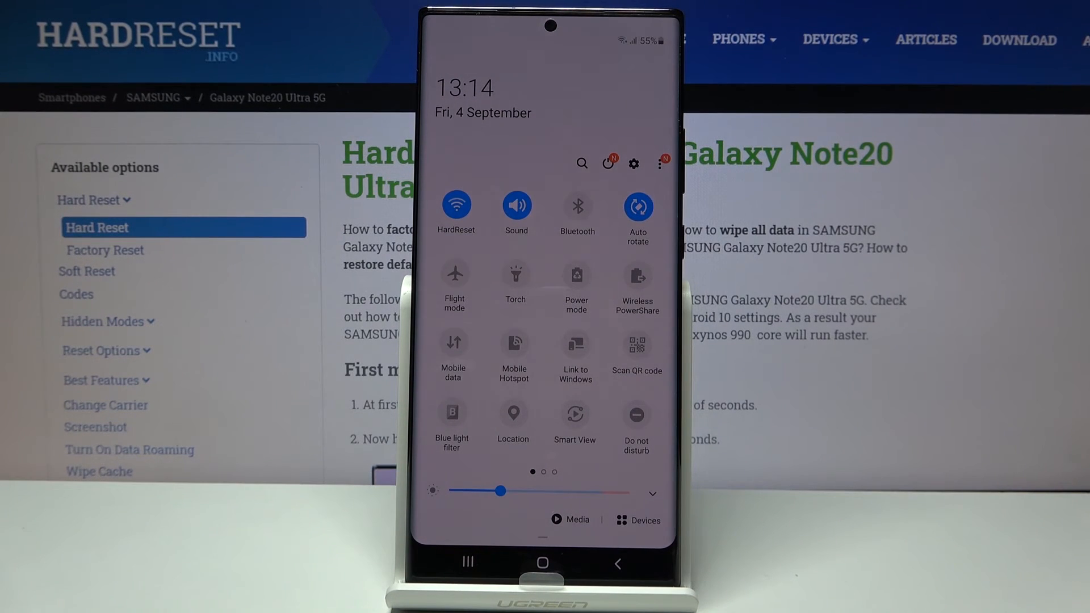
pyautogui.click(635, 414)
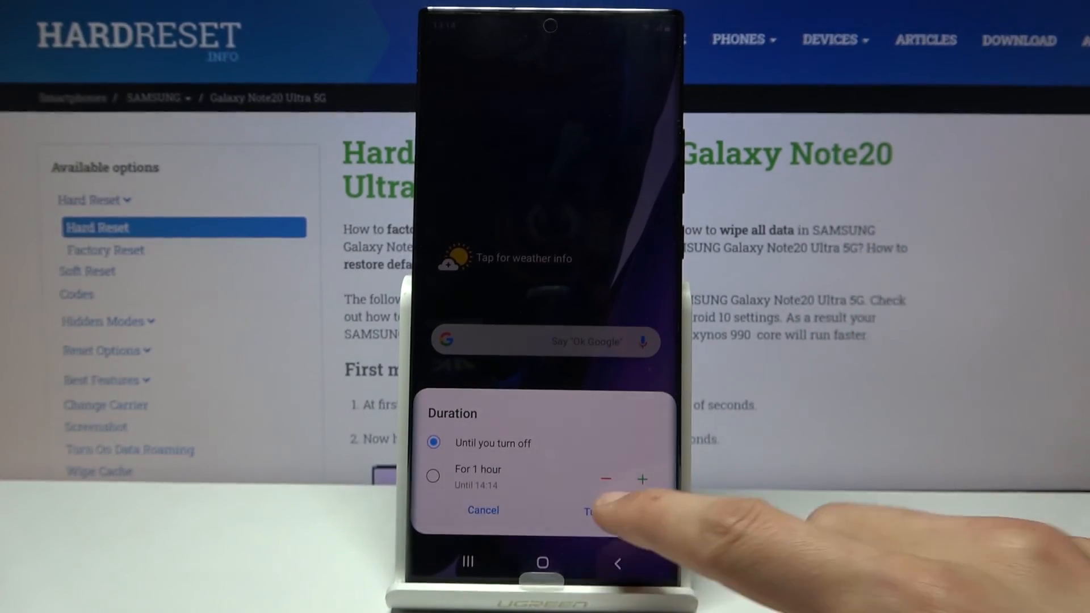
pyautogui.click(591, 510)
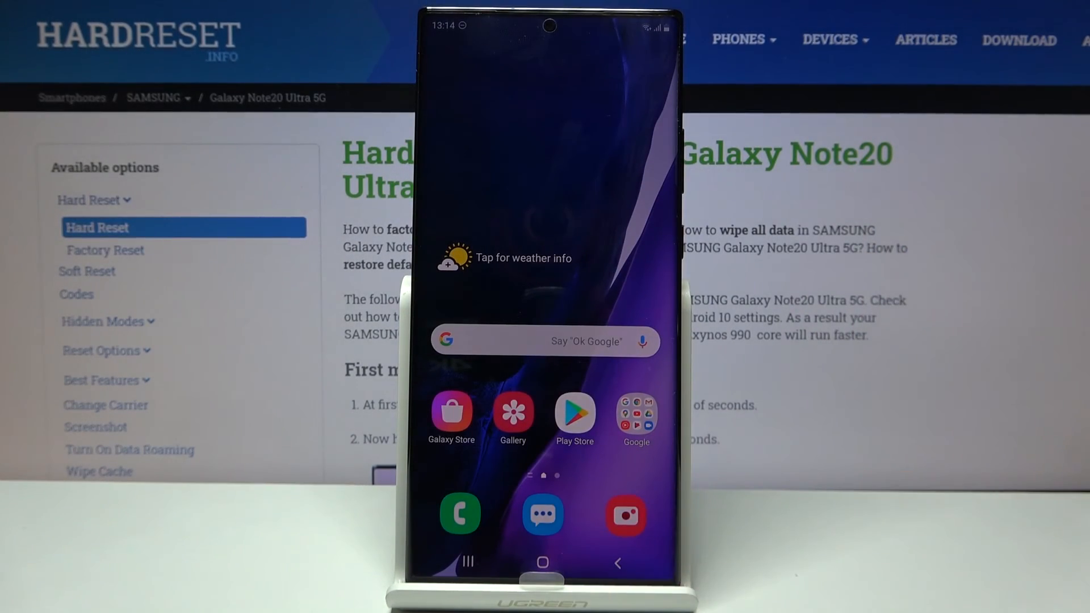